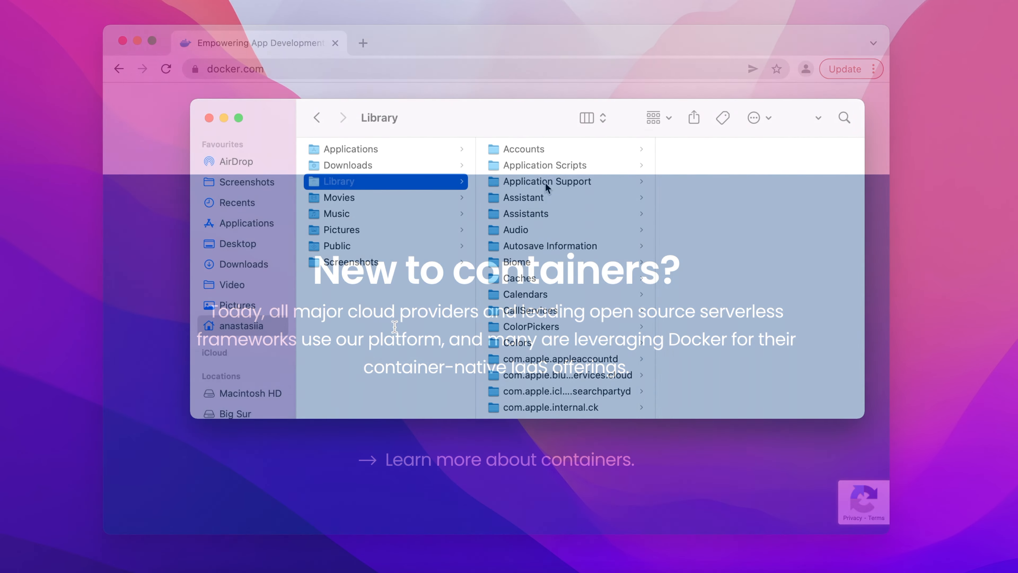
Open the Application Support folder in Library to reach Docker Desktop's leftover files
left_click(547, 181)
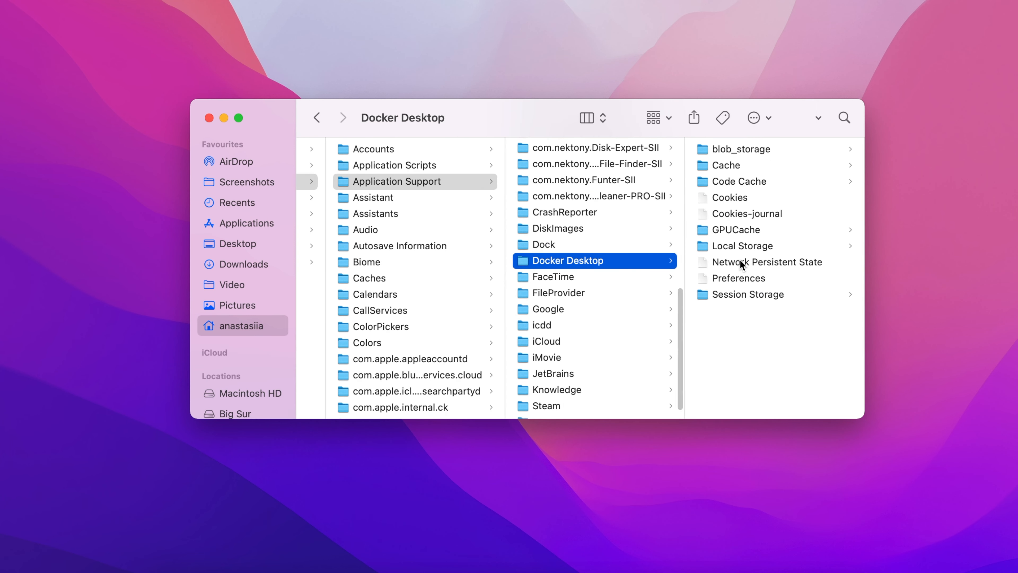